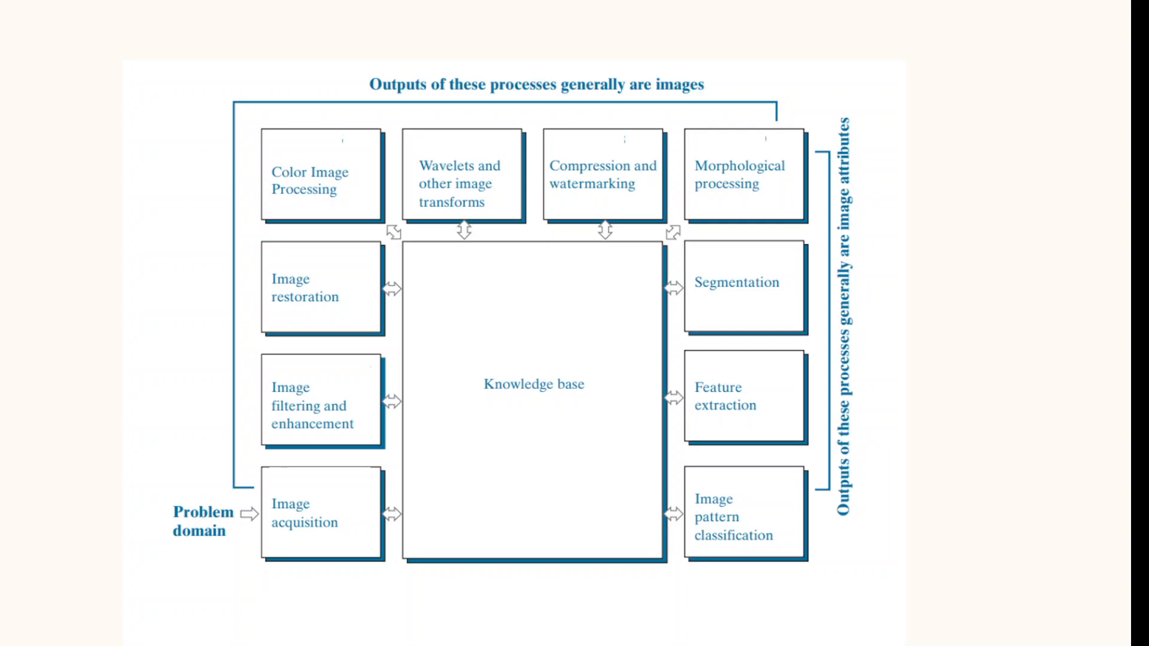
pyautogui.moveTo(421, 133)
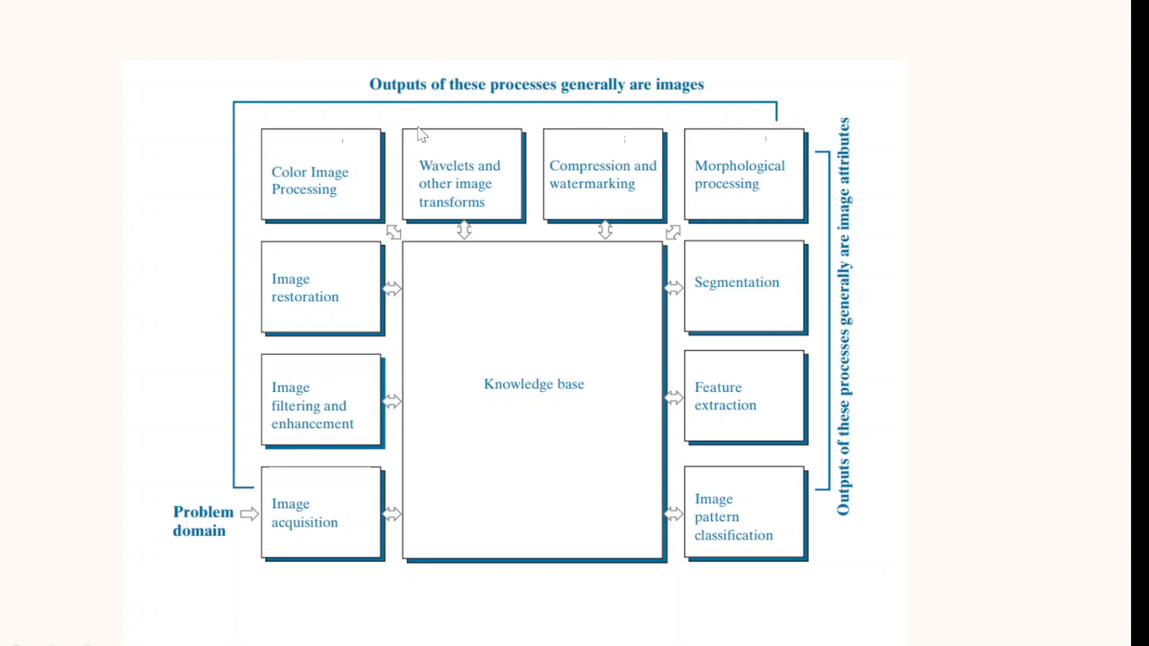
pyautogui.moveTo(465, 106)
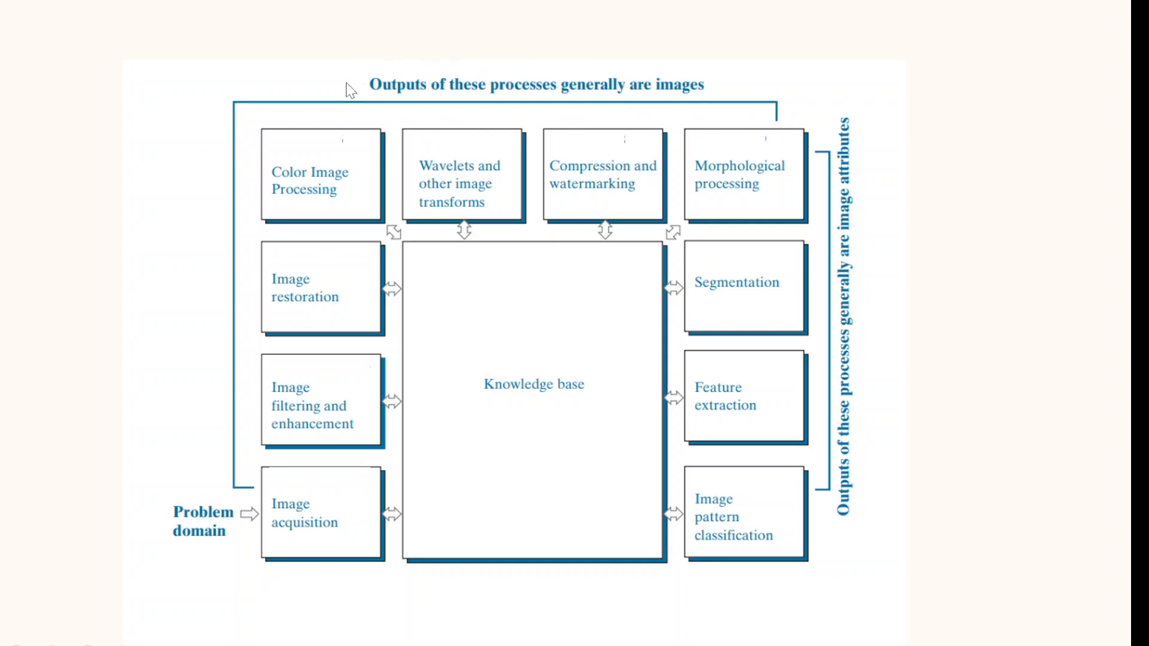
pyautogui.moveTo(480, 59)
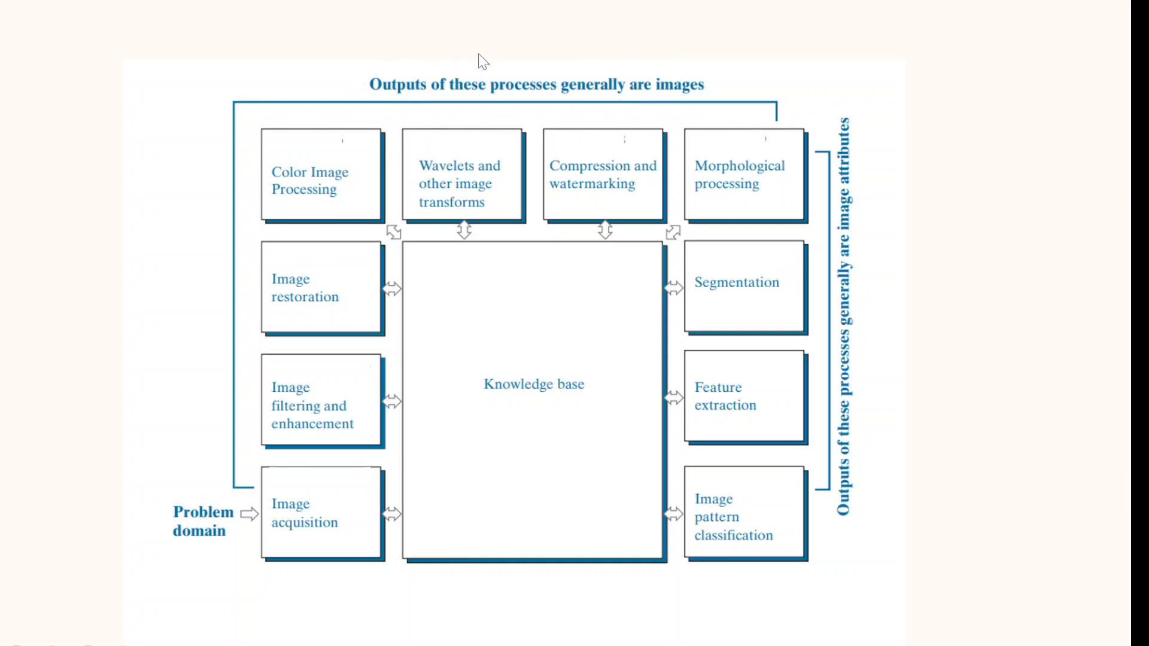
pyautogui.moveTo(1006, 291)
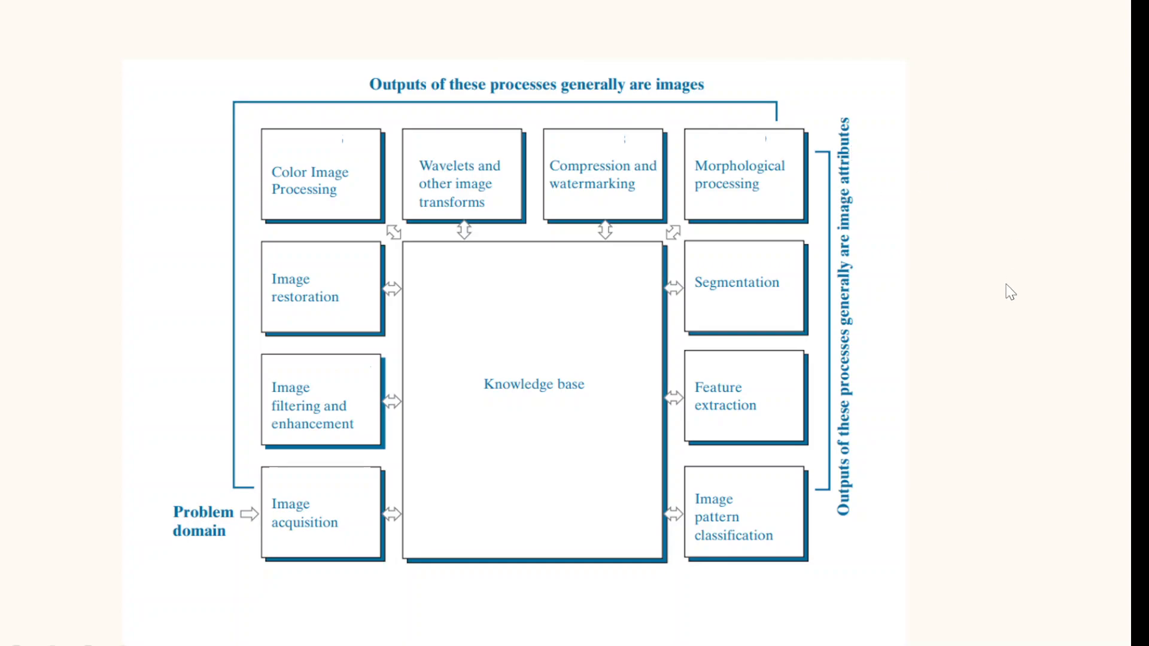
pyautogui.moveTo(919, 329)
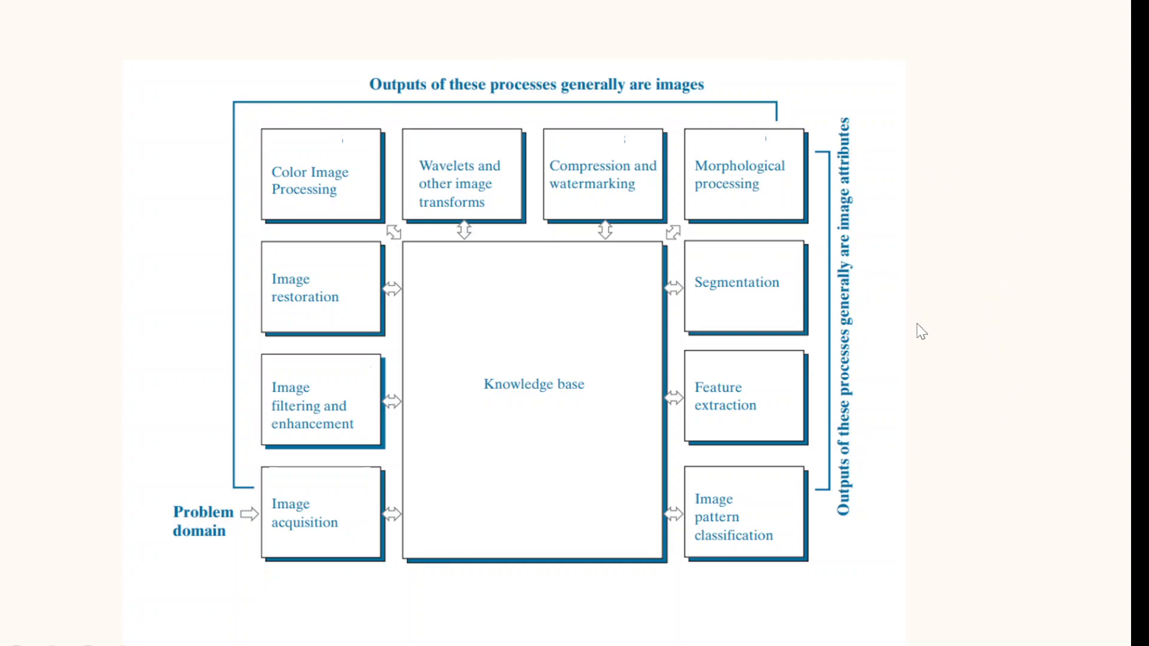
pyautogui.moveTo(887, 186)
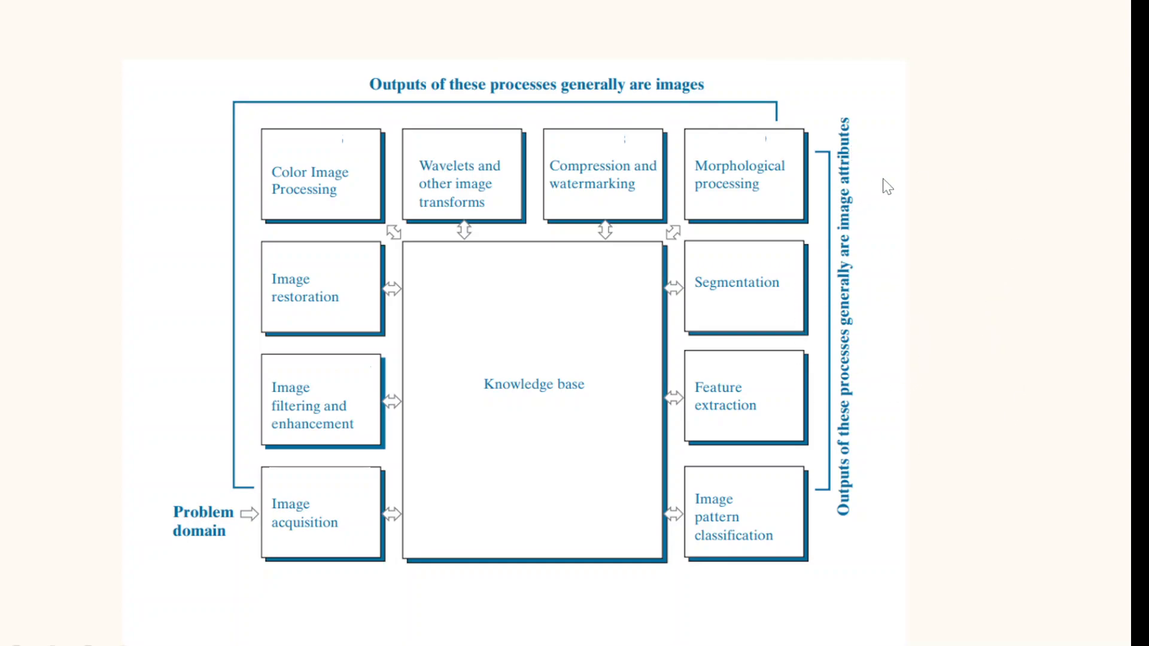
pyautogui.moveTo(901, 197)
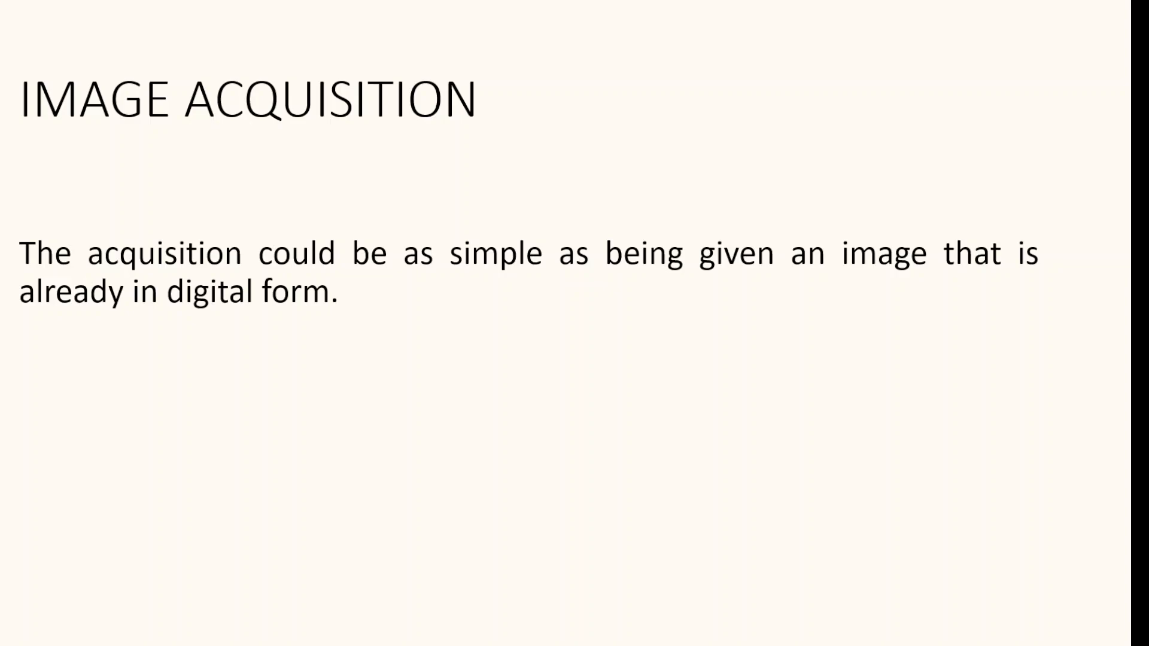
# - Advance the slideshow past Image Restoration to the Color Image Processing slide
pyautogui.press('Right')
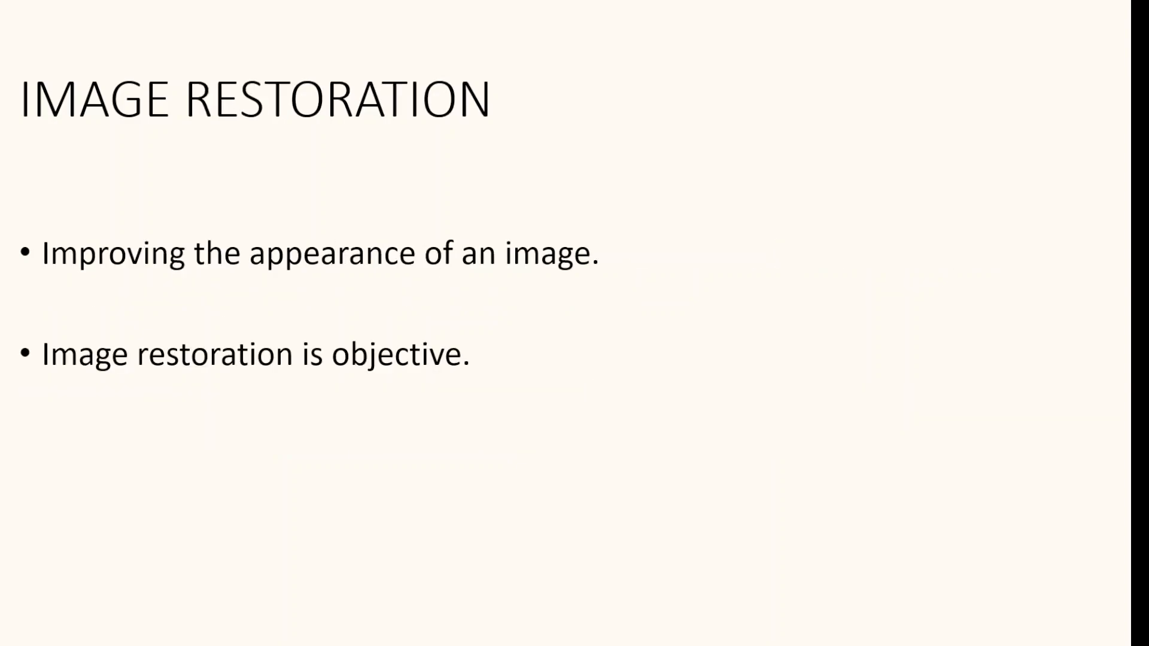
pyautogui.press('Right')
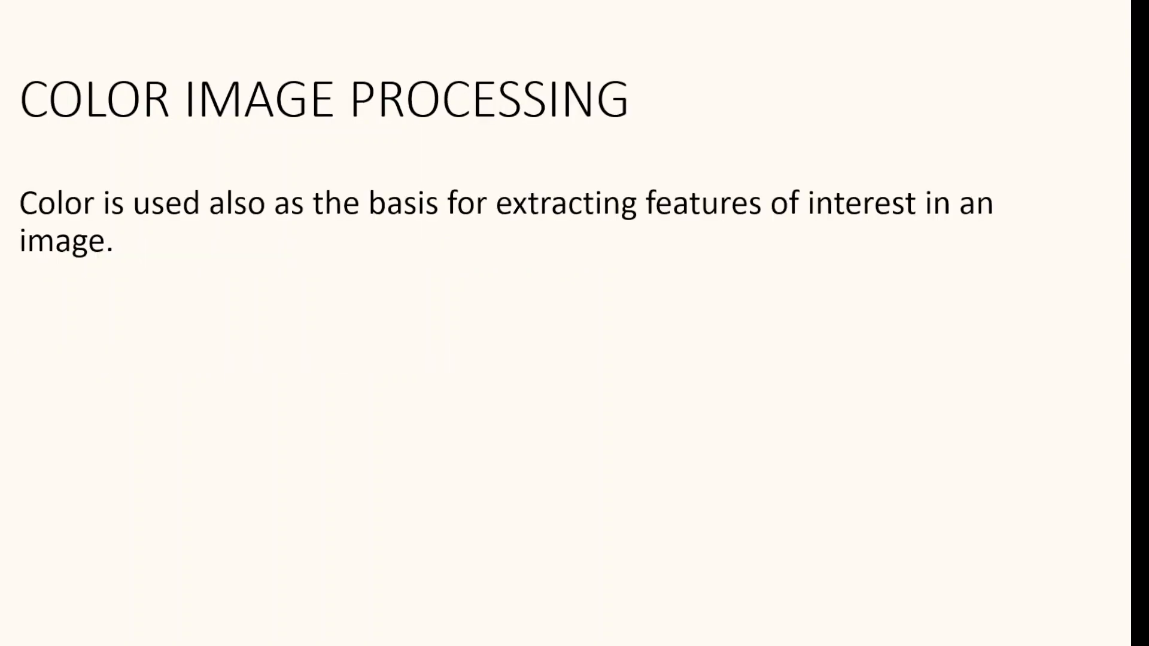
# - Advance the slideshow from Color Image Processing to the Wavelets slide
pyautogui.press('Right')
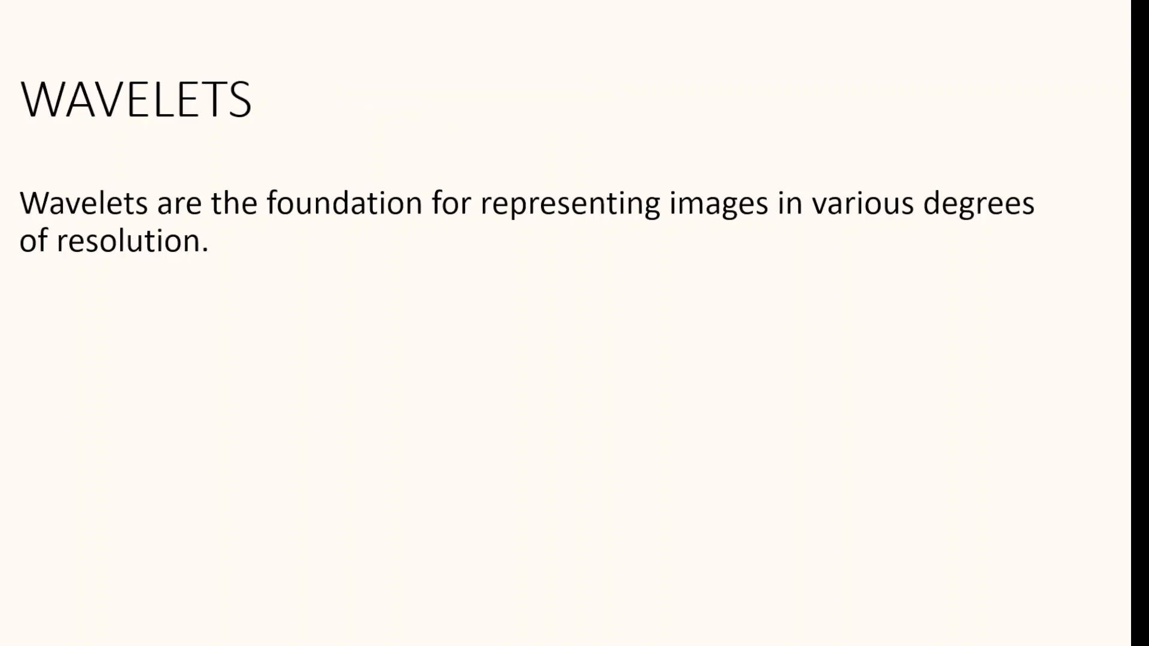
# - Move the slideshow forward to the Compression slide on storage and bandwidth reduction
pyautogui.press('Right')
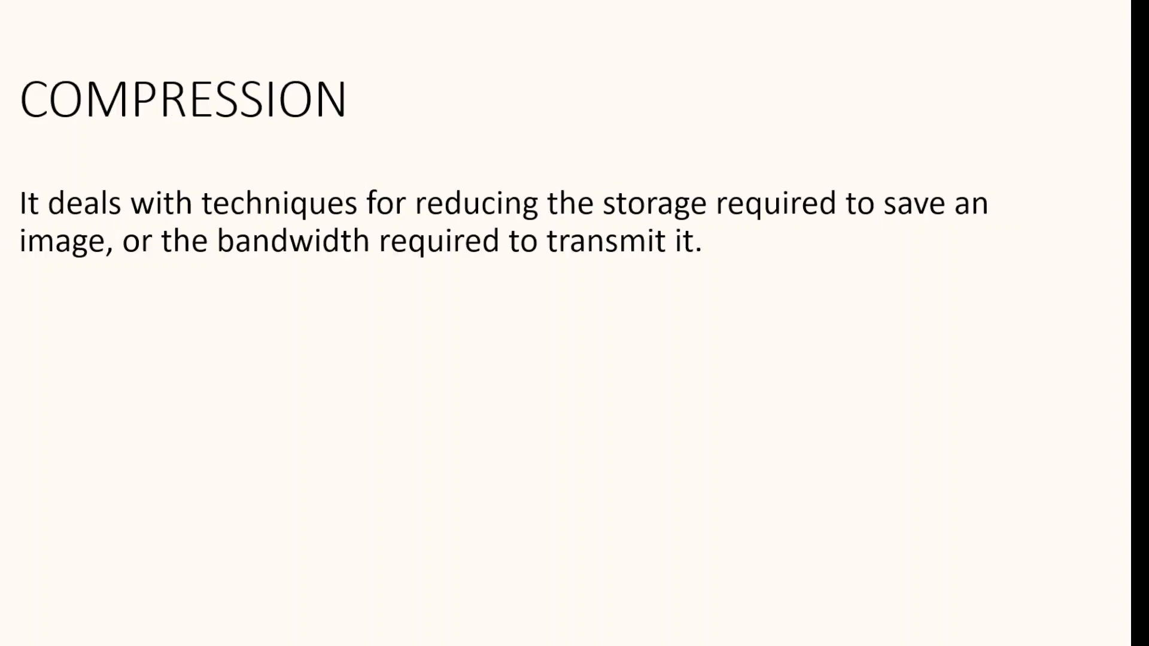